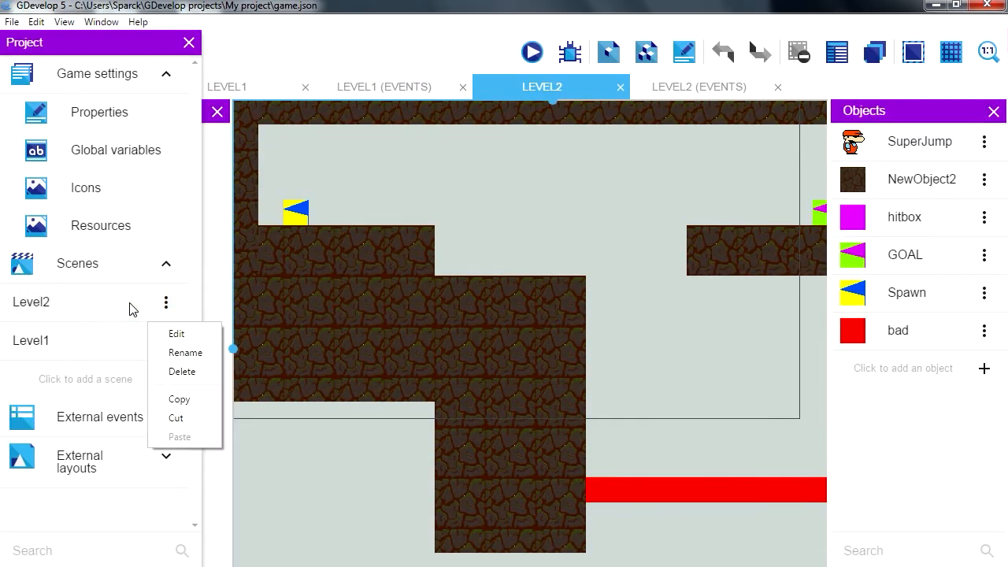
mouse_move(182, 371)
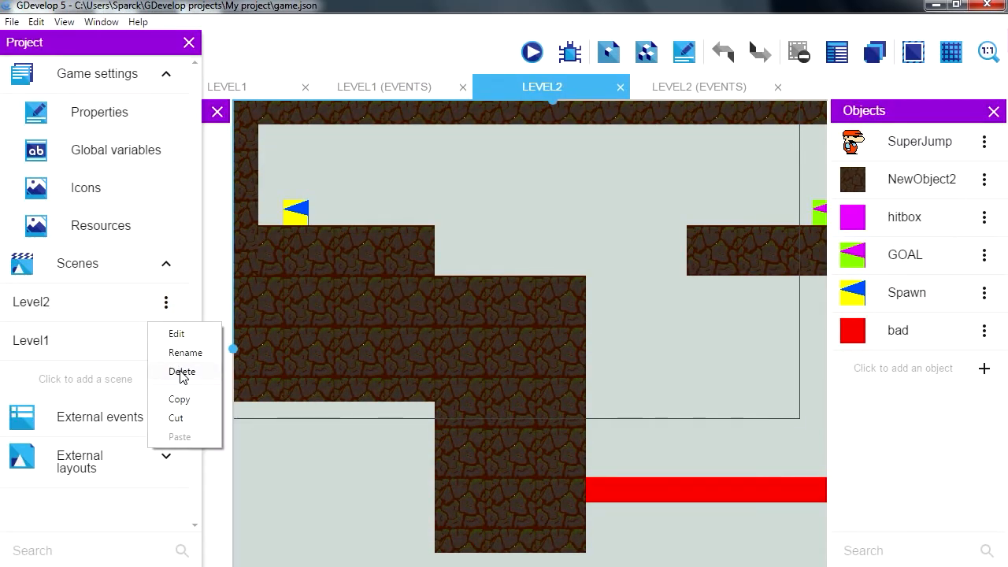
Delete the old Level2 scene and paste Level1's copy as the new Level2.
left_click(182, 371)
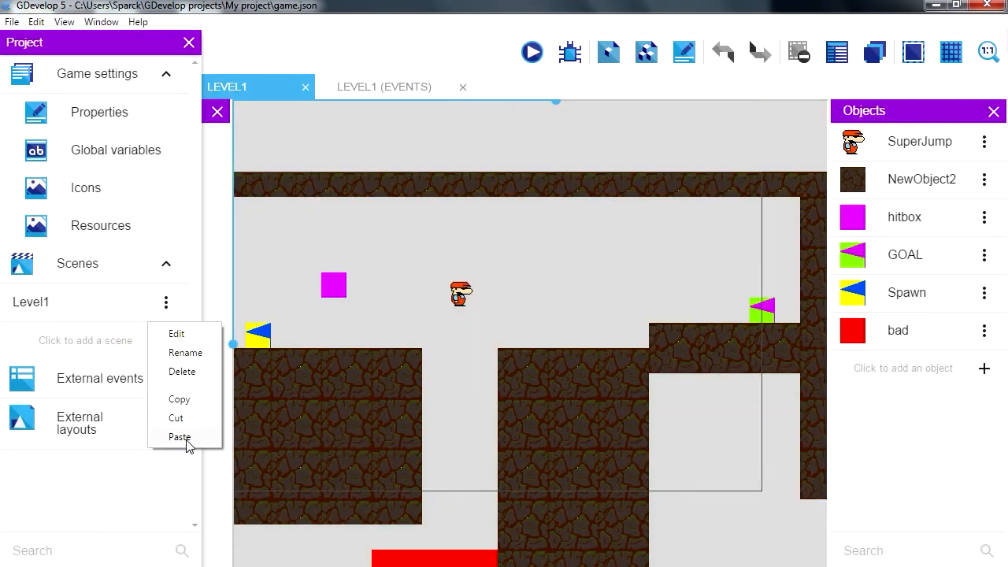
left_click(179, 438)
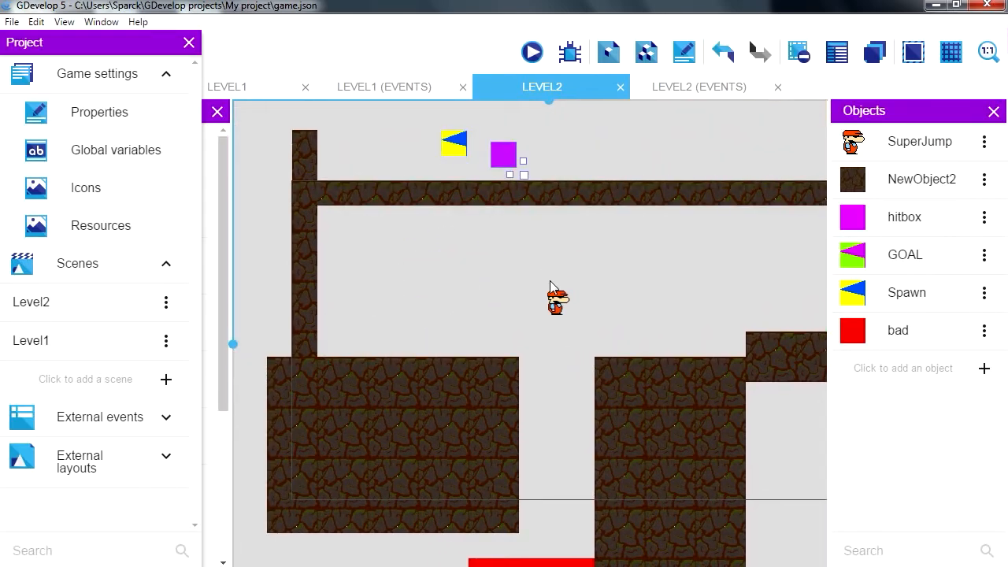
Preview Level2 repeatedly, returning to the scene editor after each test run.
left_click(532, 52)
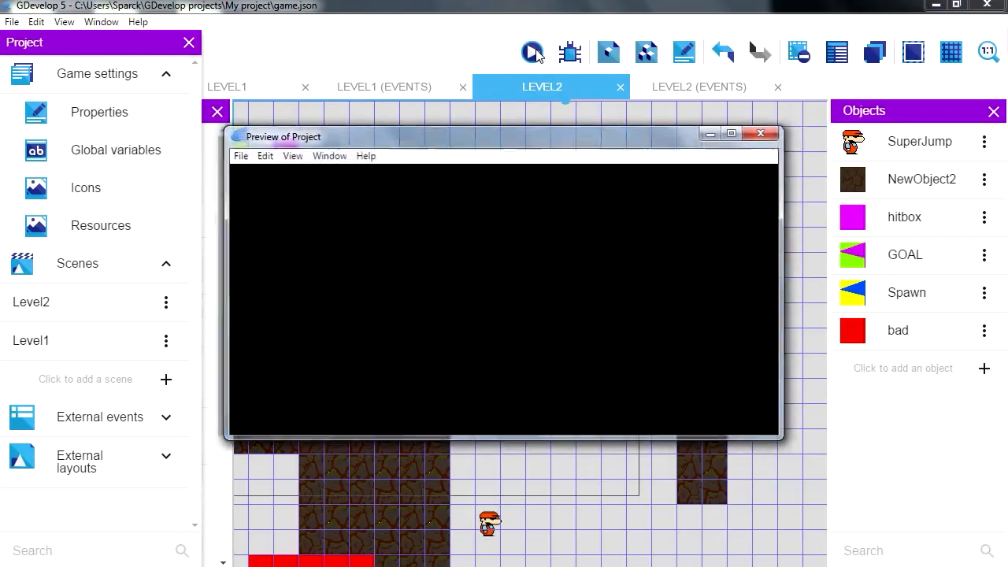
left_click(533, 52)
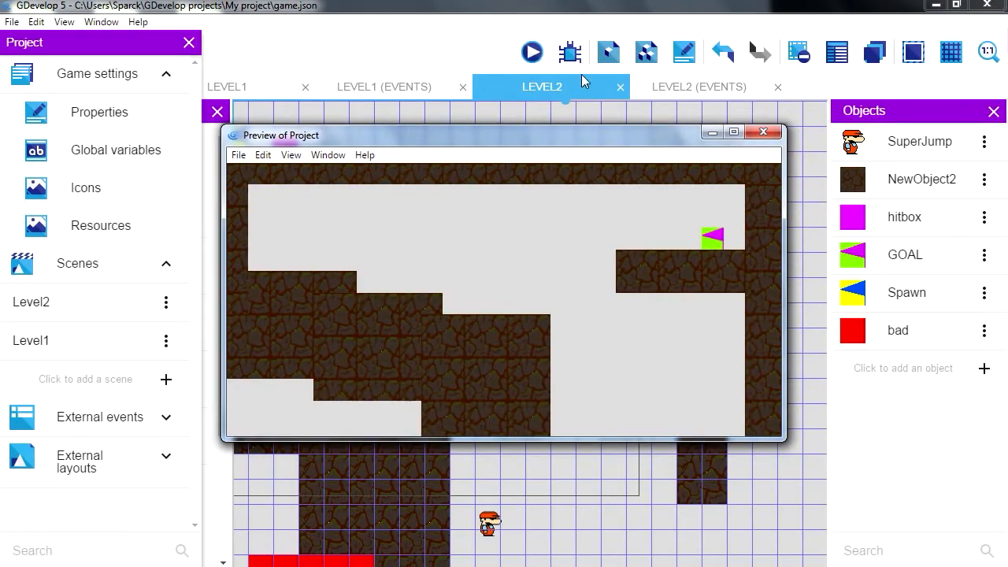
left_click(764, 131)
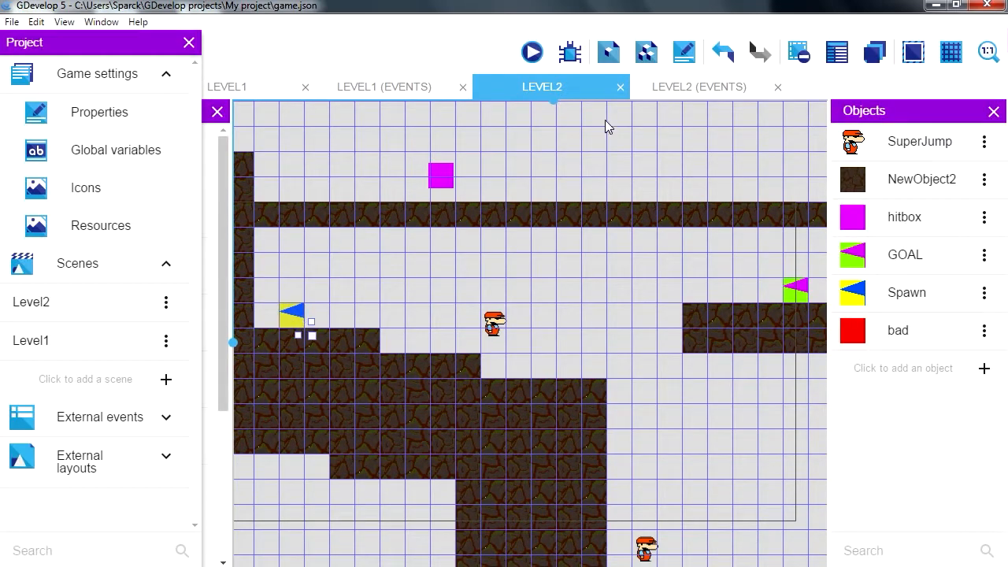
left_click(531, 52)
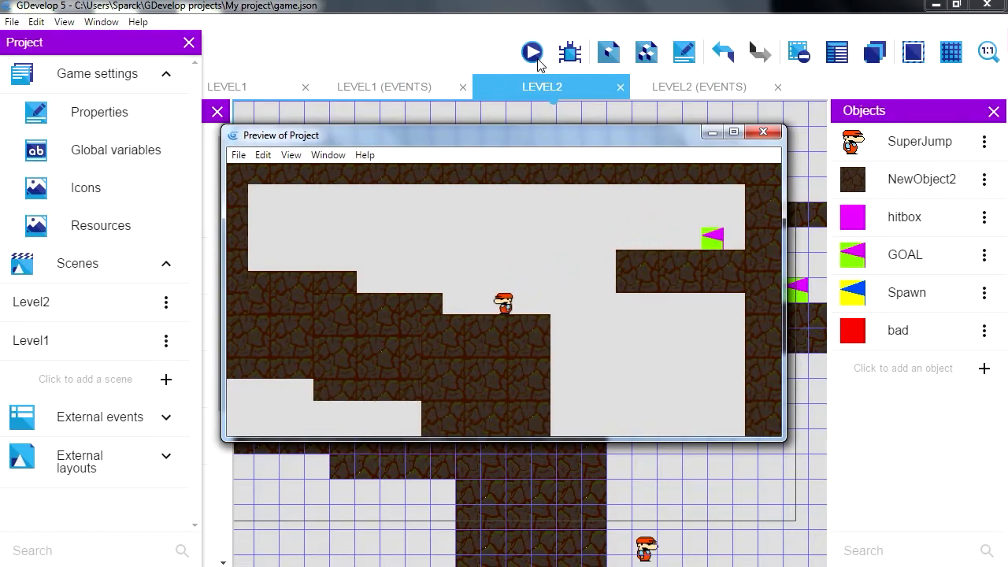
left_click(763, 131)
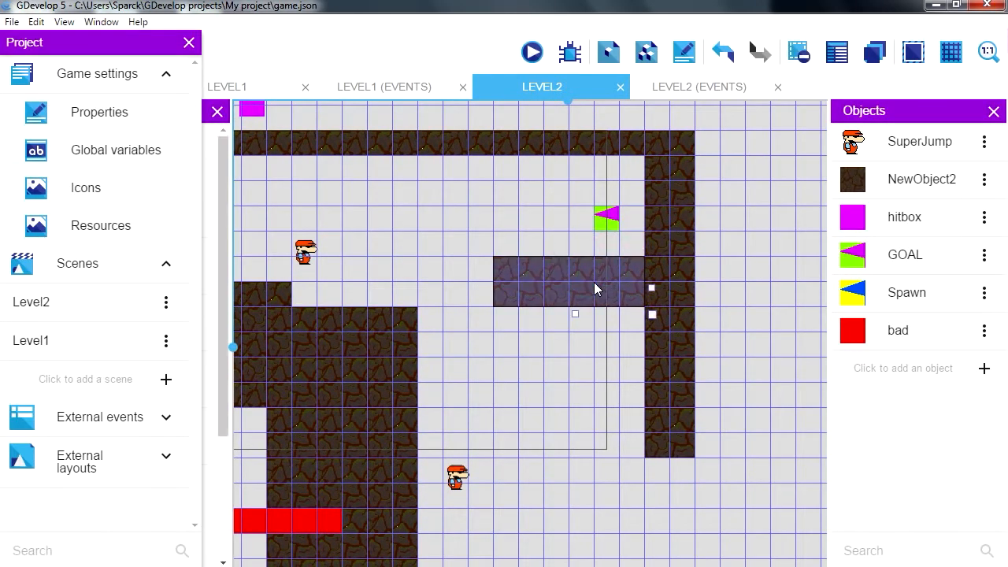
left_click(532, 52)
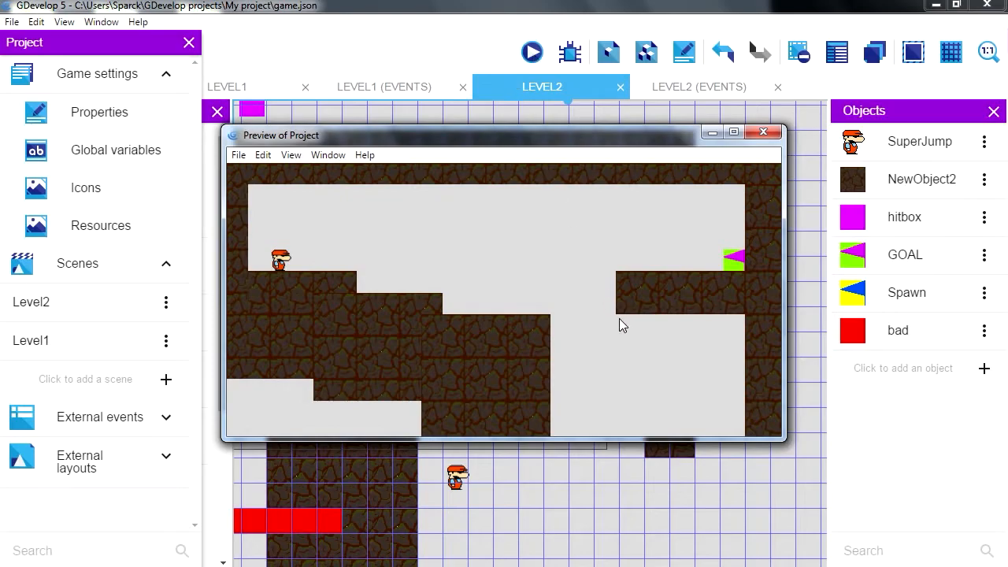
left_click(763, 131)
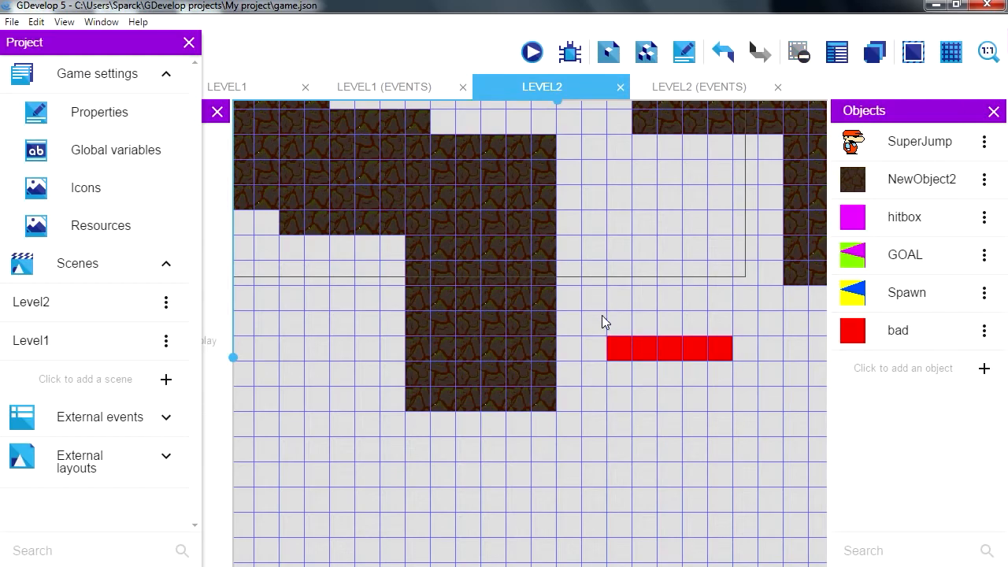
Drag the red 'bad' hazard larger, then preview the game from Level1's events.
left_click_drag(668, 348, 642, 299)
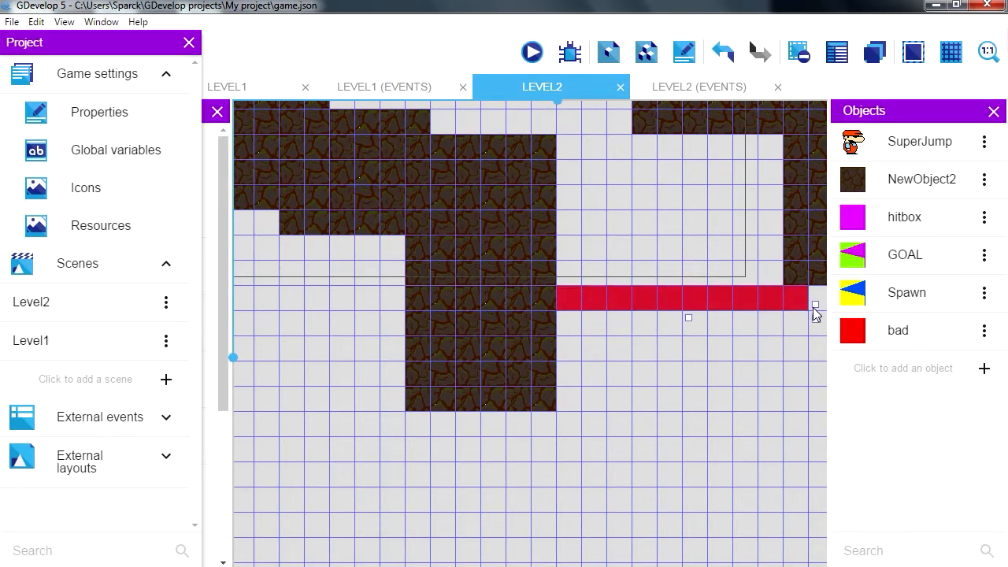
left_click(532, 52)
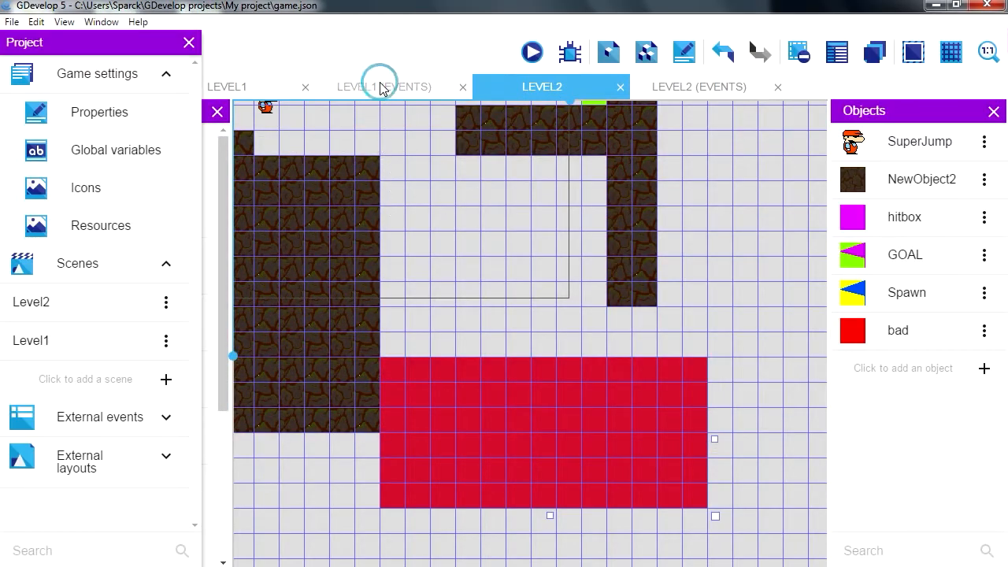
left_click(531, 52)
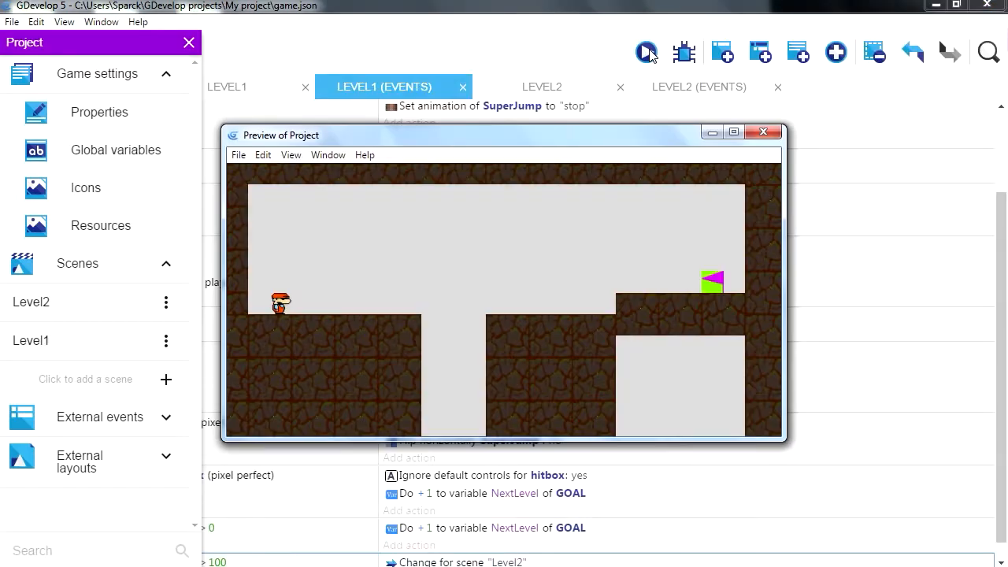